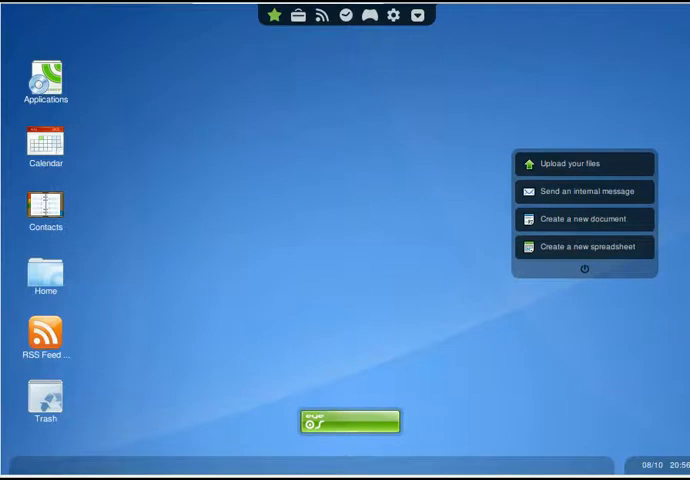
pyautogui.moveTo(331, 17)
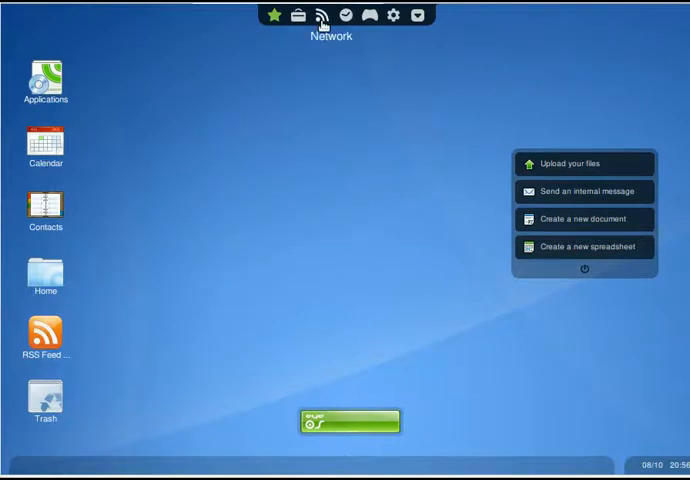
# Launch eyeNav from the eyeOS menu's full Applications list
pyautogui.click(322, 15)
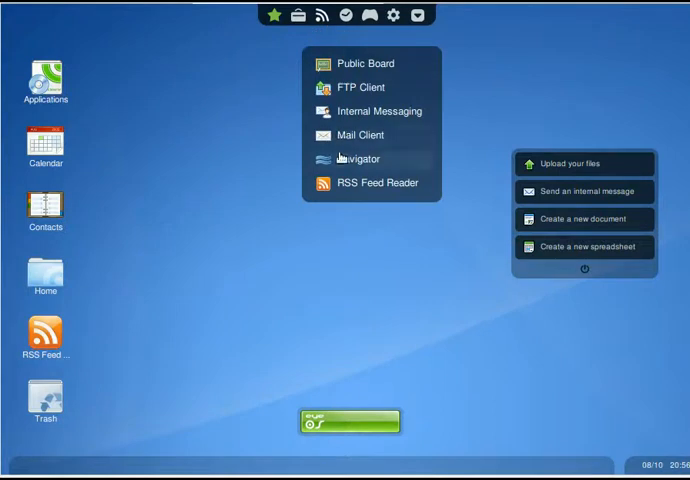
pyautogui.click(360, 159)
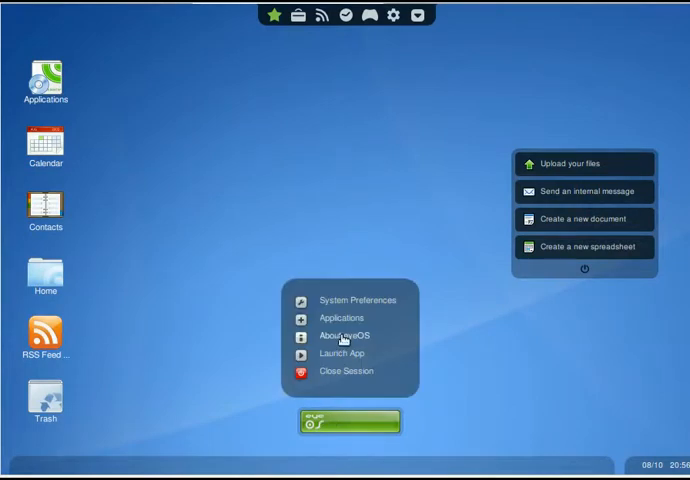
pyautogui.click(341, 317)
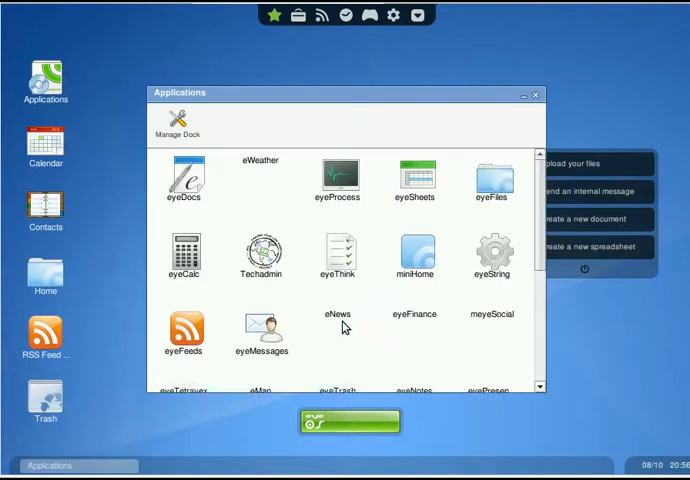
pyautogui.scroll(-3)
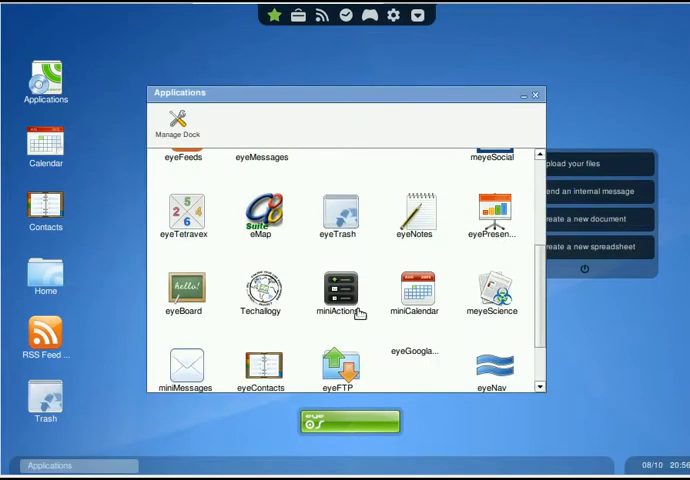
pyautogui.scroll(-3)
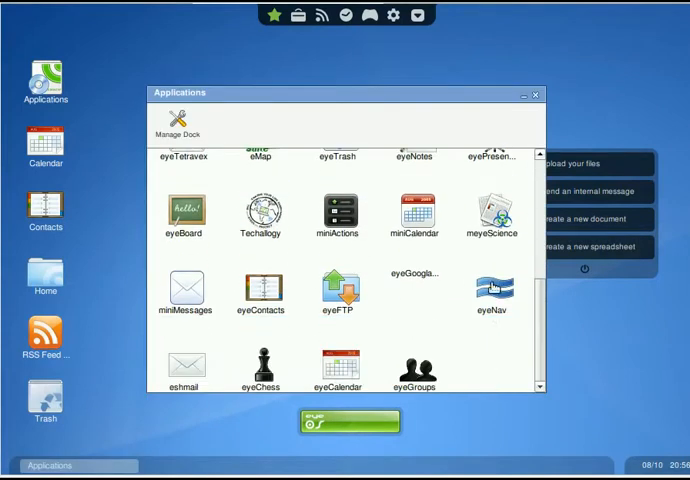
pyautogui.doubleClick(491, 290)
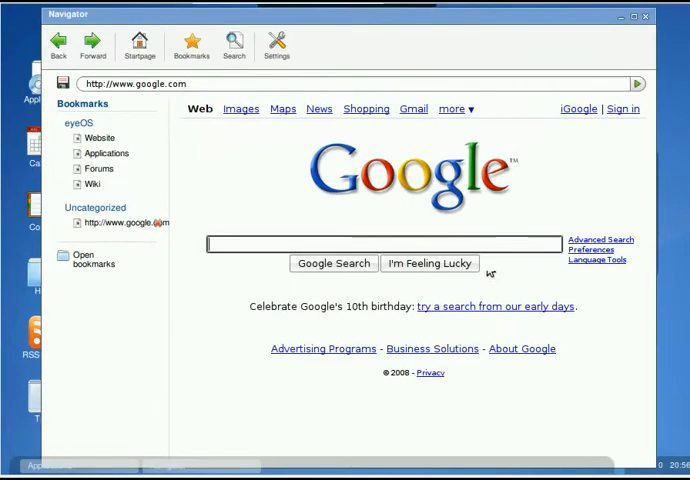
pyautogui.moveTo(287, 12)
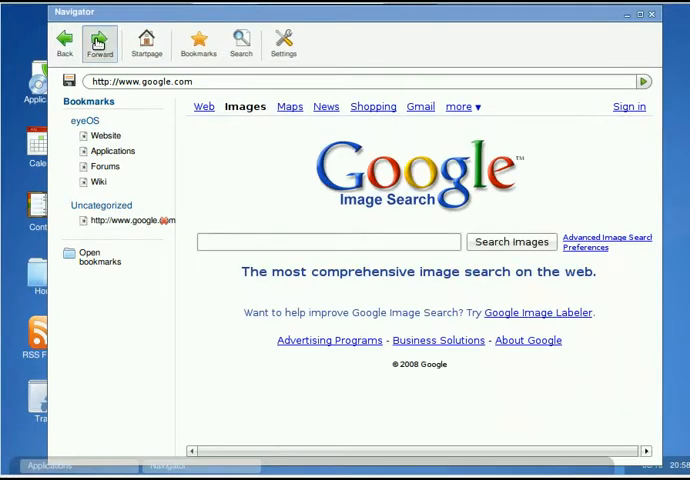
pyautogui.click(288, 107)
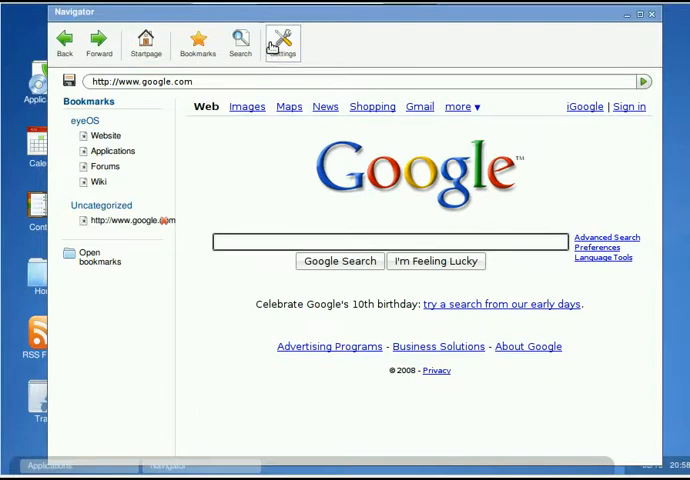
pyautogui.click(283, 42)
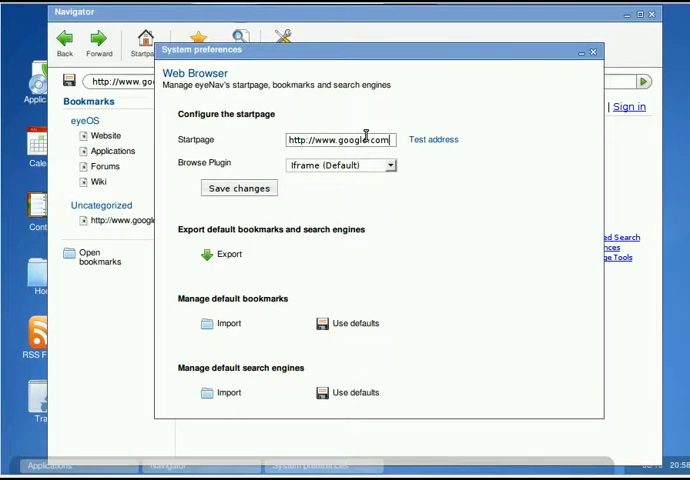
pyautogui.moveTo(444, 179)
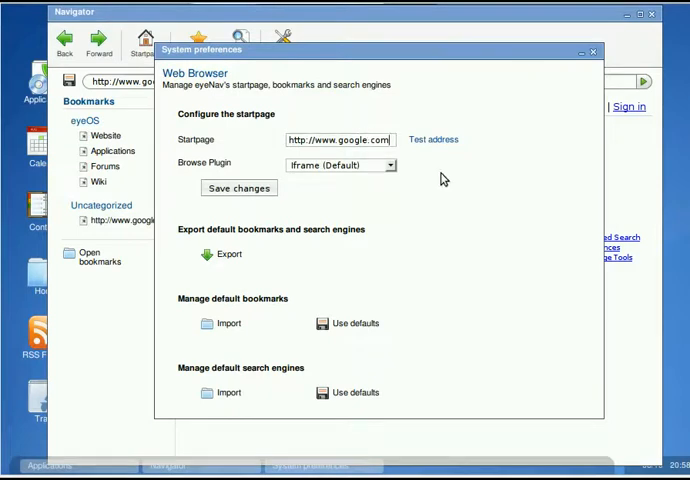
pyautogui.moveTo(398, 207)
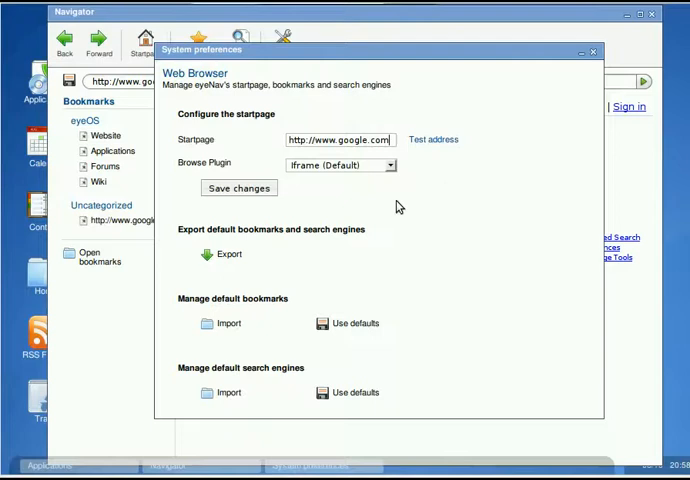
pyautogui.moveTo(336, 184)
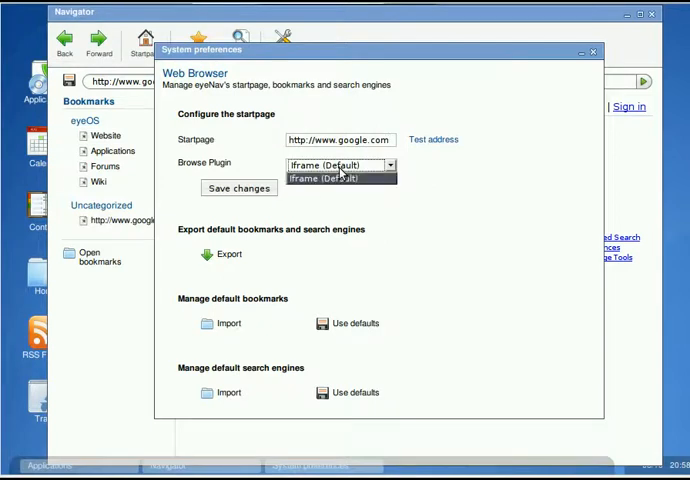
pyautogui.click(340, 165)
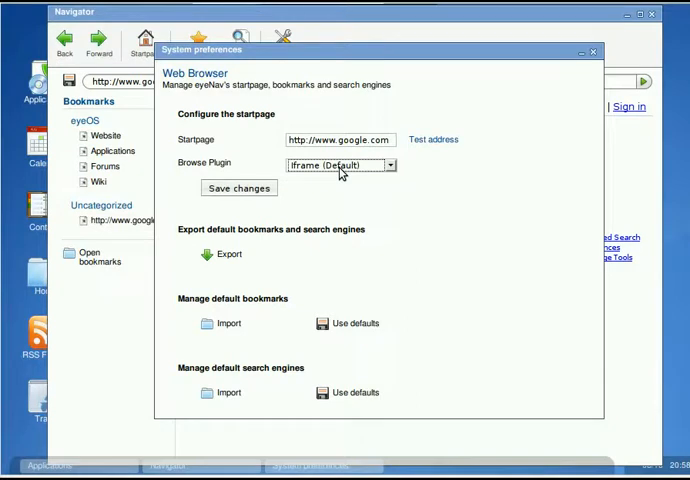
pyautogui.moveTo(313, 263)
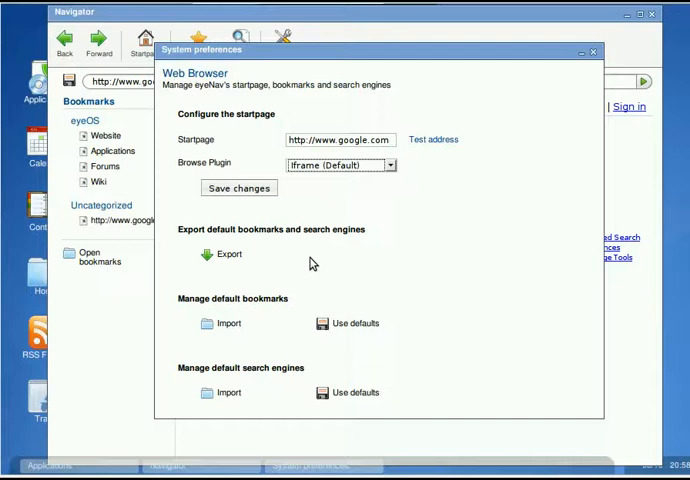
pyautogui.moveTo(549, 107)
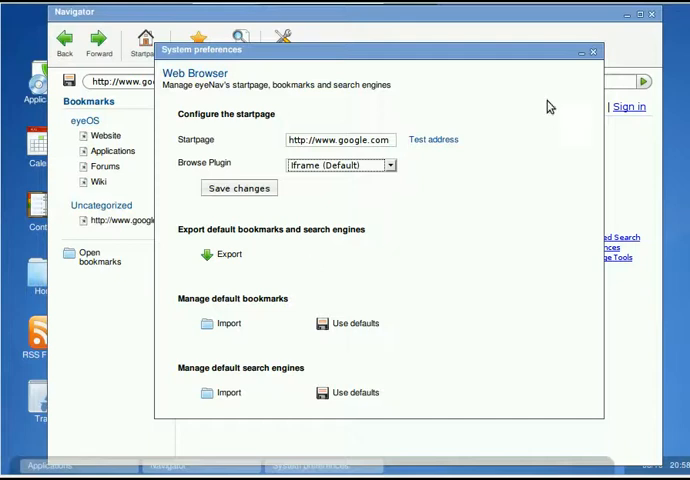
pyautogui.click(592, 51)
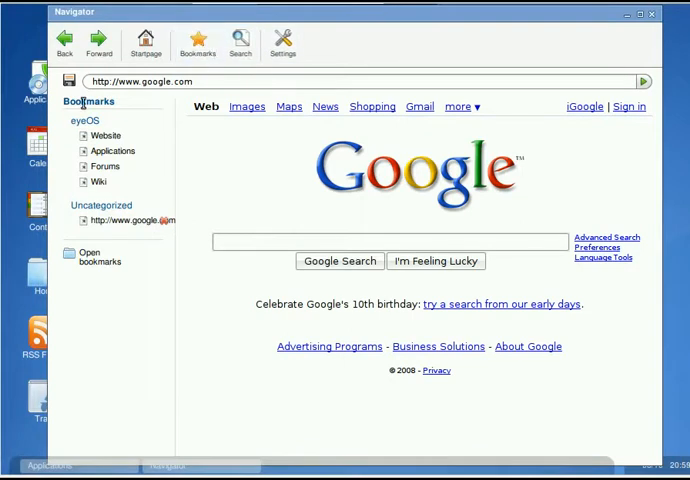
pyautogui.moveTo(108, 297)
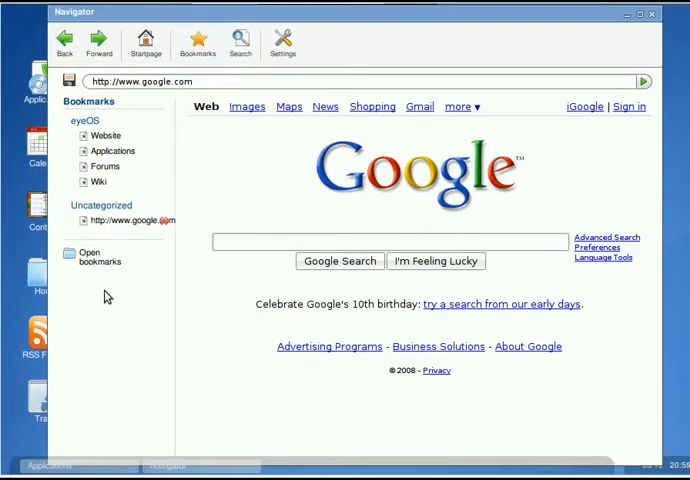
pyautogui.moveTo(108, 197)
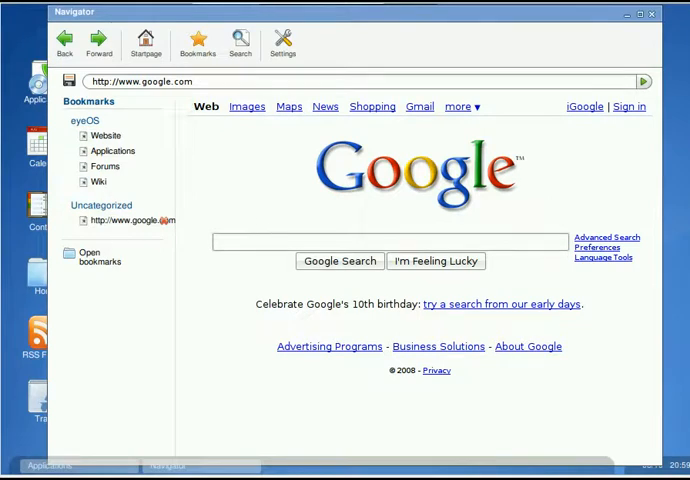
pyautogui.moveTo(265, 187)
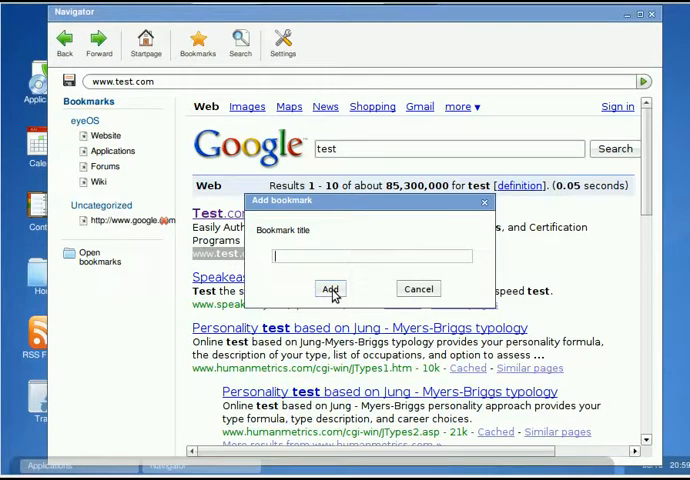
pyautogui.write('t')
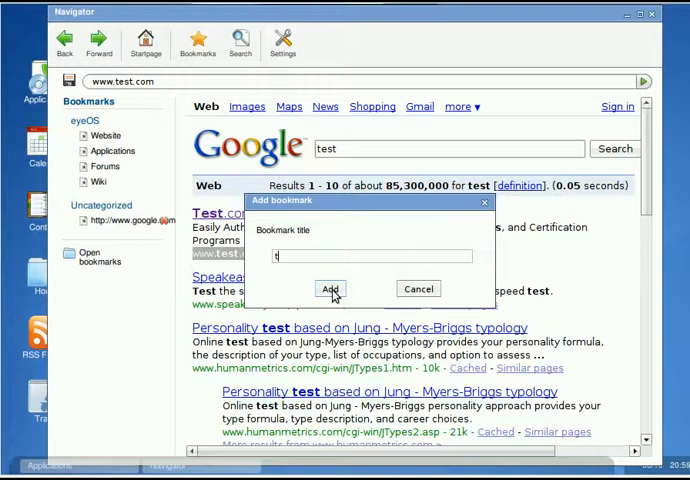
pyautogui.write('es')
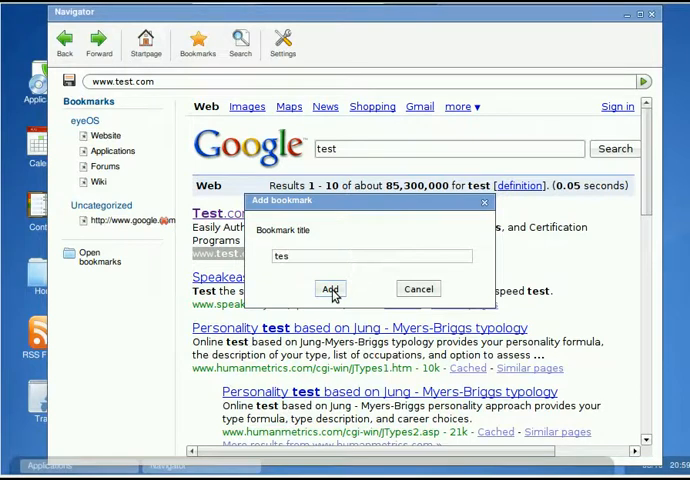
pyautogui.click(331, 289)
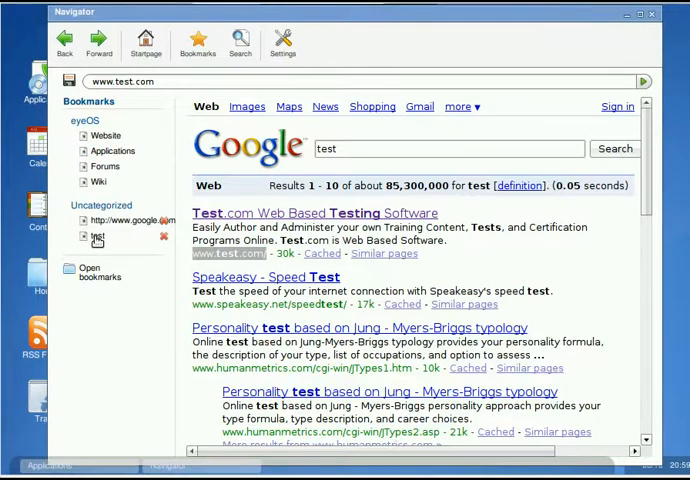
# Open the saved 'test' bookmark, then the saved google.com bookmark
pyautogui.click(97, 236)
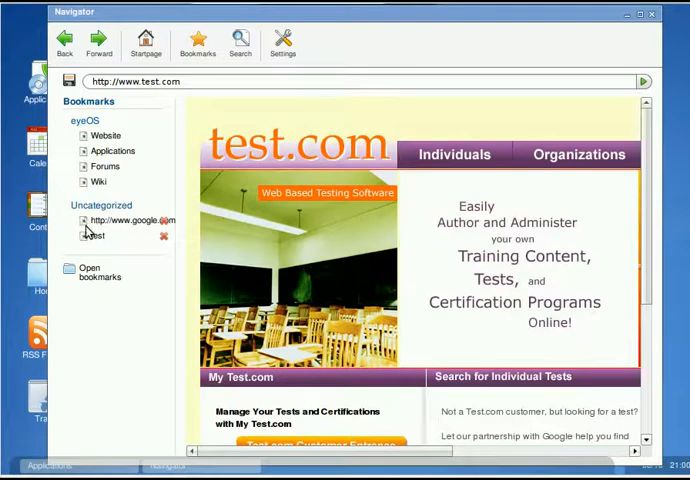
pyautogui.moveTo(86, 229)
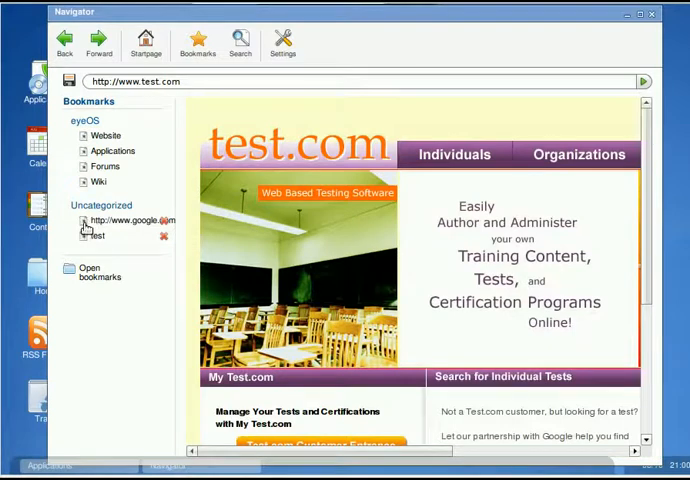
pyautogui.click(130, 220)
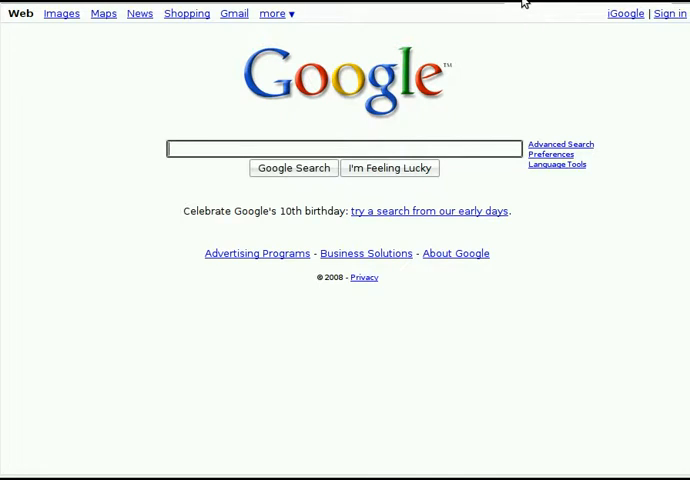
pyautogui.moveTo(293, 13)
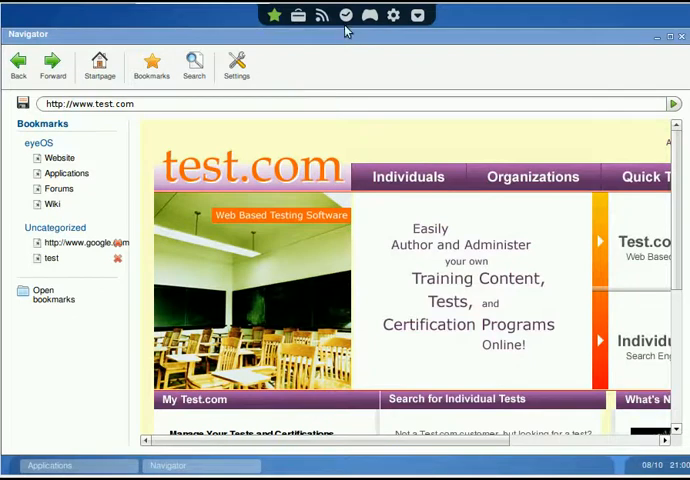
# Return to the Google start page and enter 'test' in the sidebar web search
pyautogui.click(417, 15)
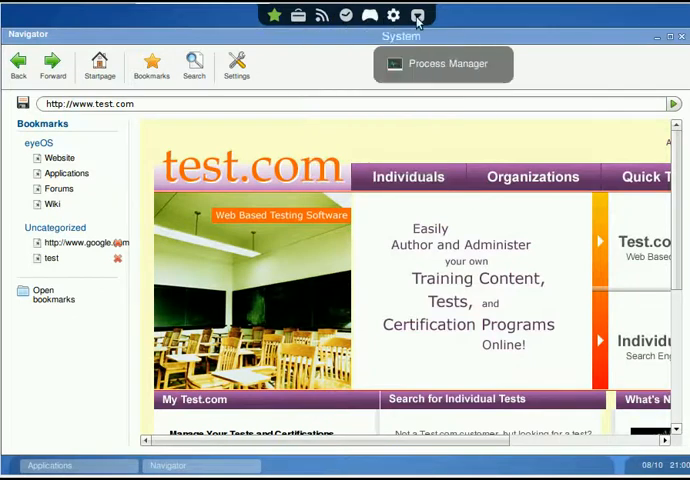
pyautogui.click(417, 15)
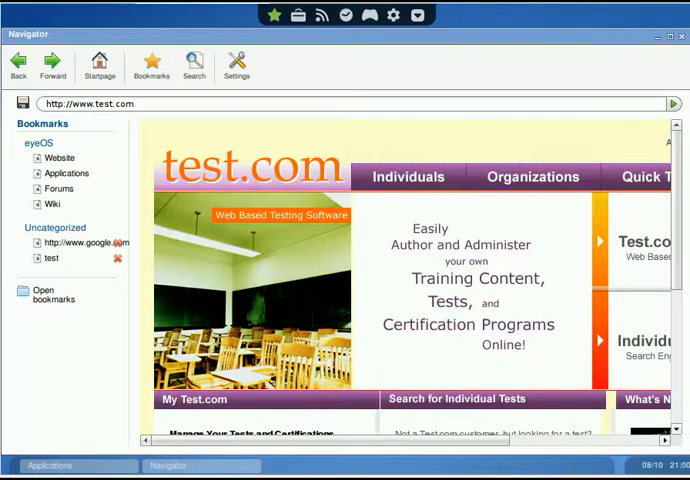
pyautogui.click(80, 242)
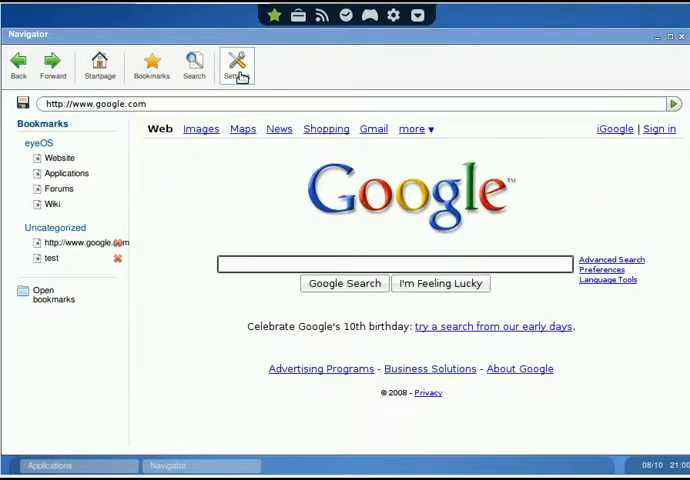
pyautogui.moveTo(193, 64)
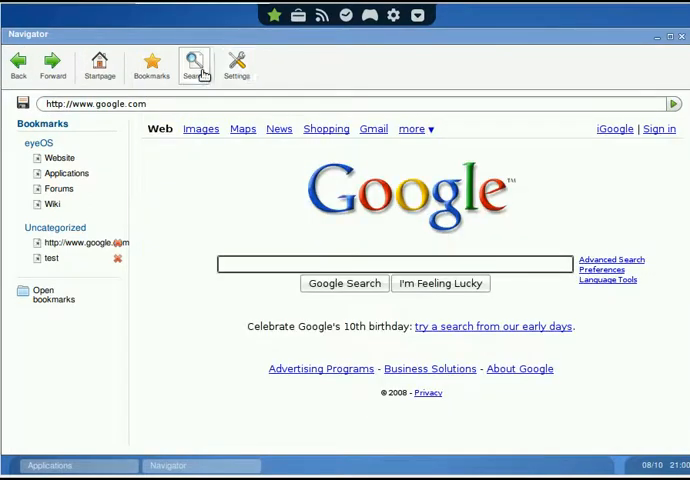
pyautogui.click(196, 65)
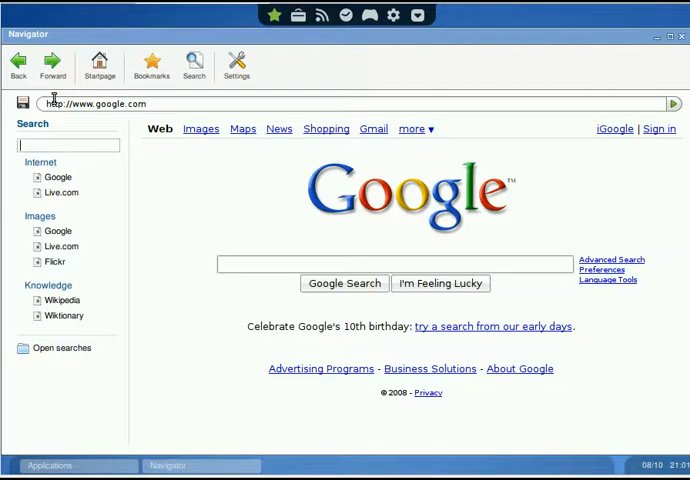
pyautogui.moveTo(168, 97)
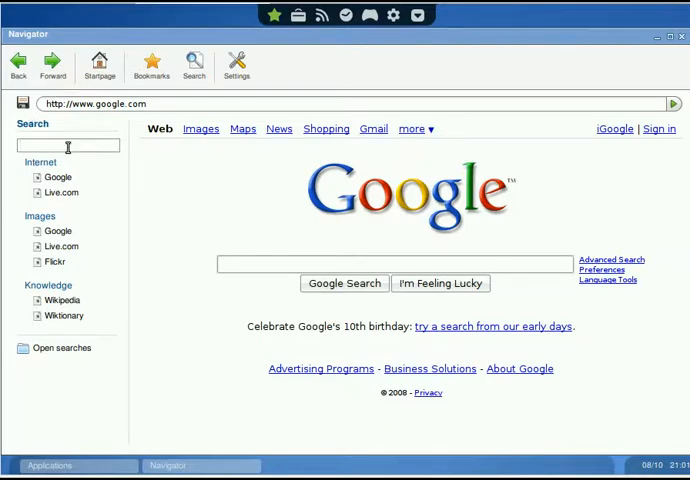
pyautogui.write('test')
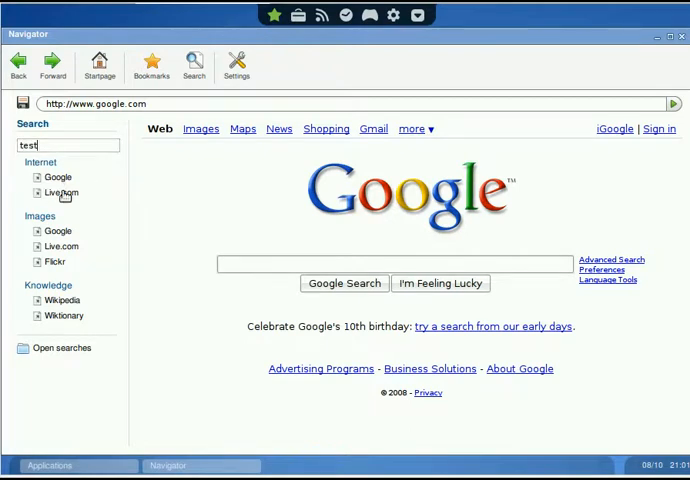
pyautogui.moveTo(78, 242)
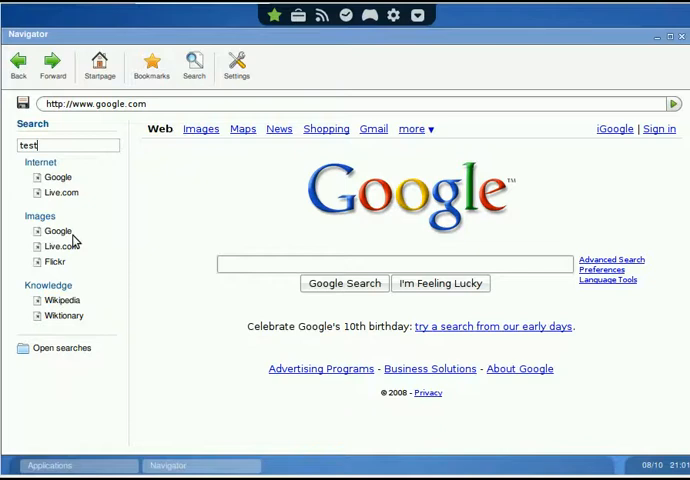
pyautogui.moveTo(68, 247)
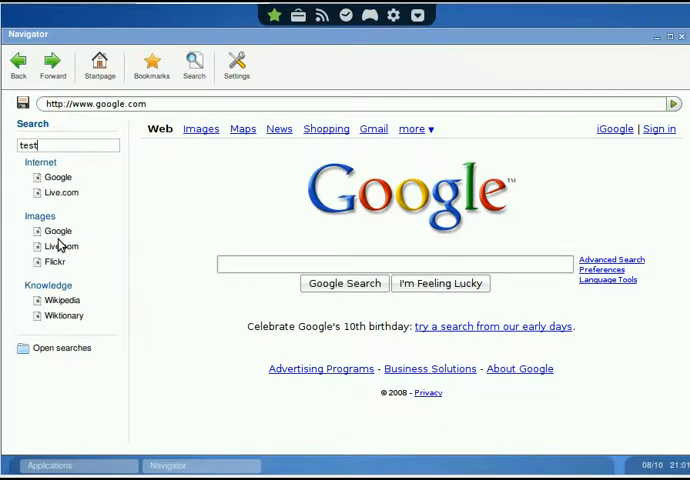
pyautogui.moveTo(90, 317)
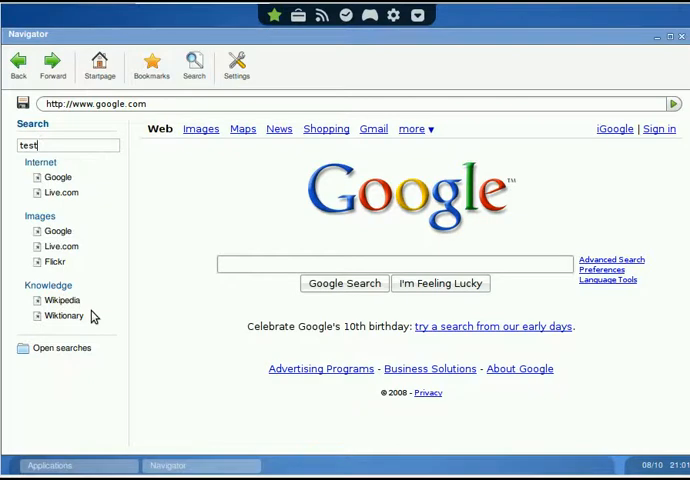
pyautogui.moveTo(82, 300)
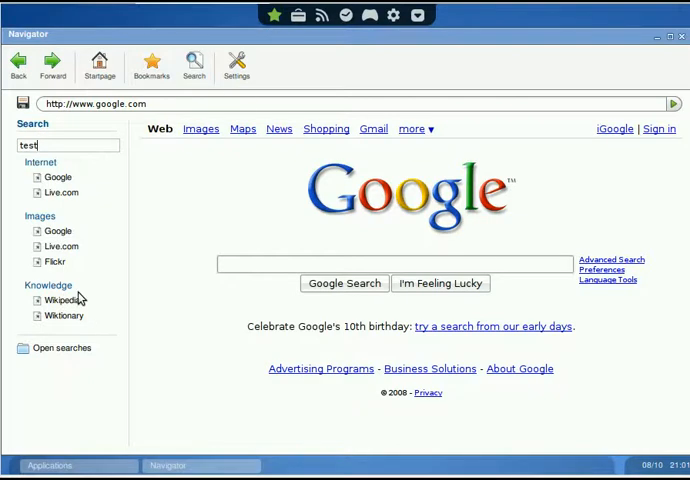
pyautogui.moveTo(85, 370)
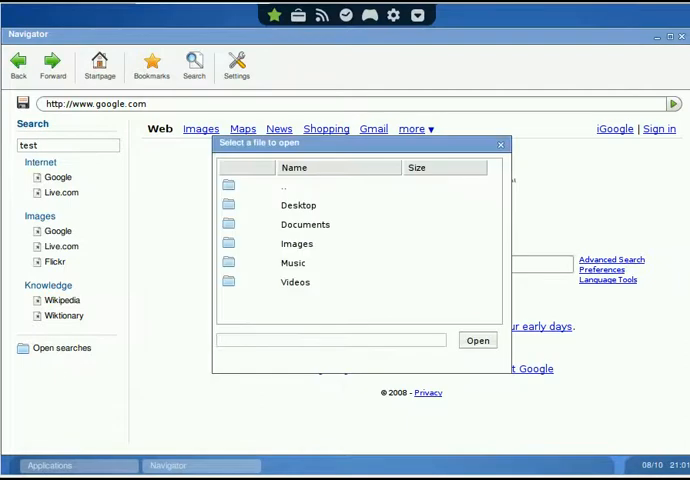
# Close the file dialog and run Google web, then Google image searches for 'test'
pyautogui.click(500, 144)
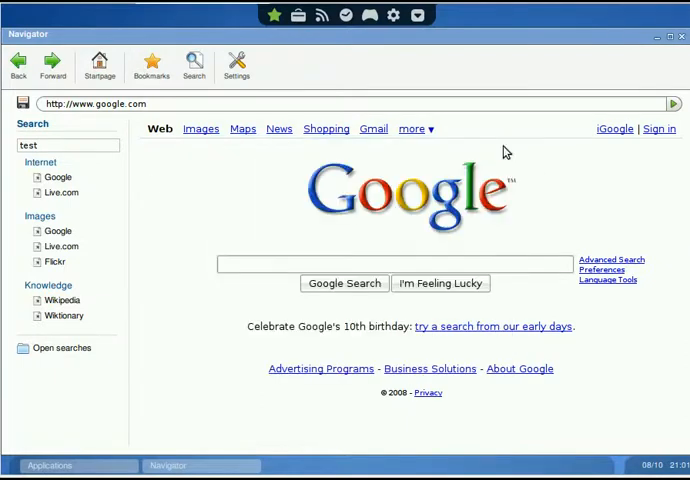
pyautogui.click(58, 177)
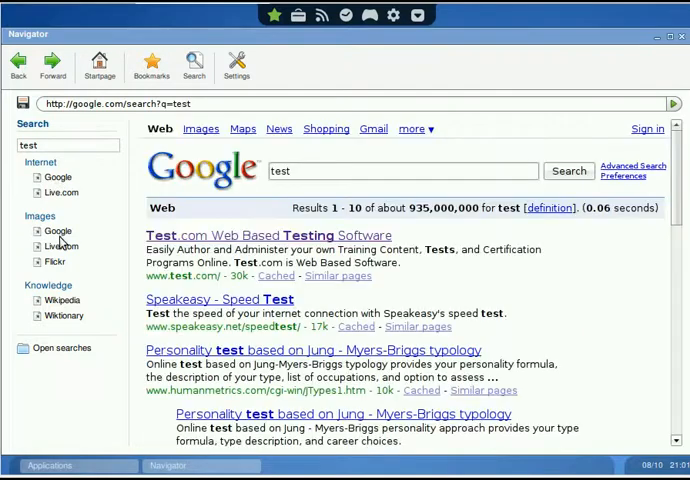
pyautogui.click(200, 128)
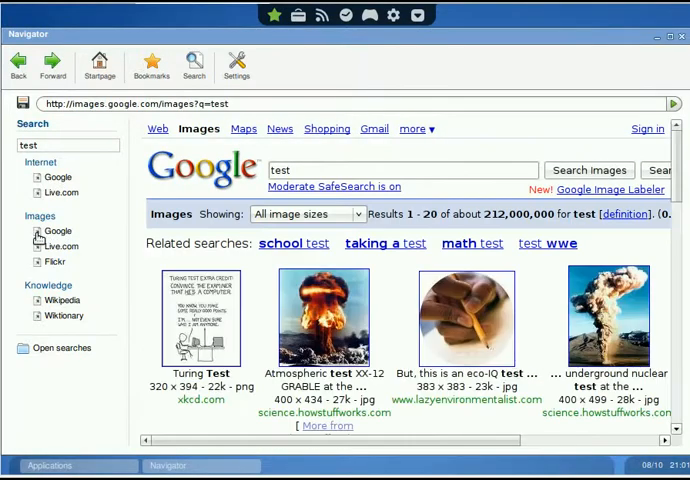
pyautogui.moveTo(437, 276)
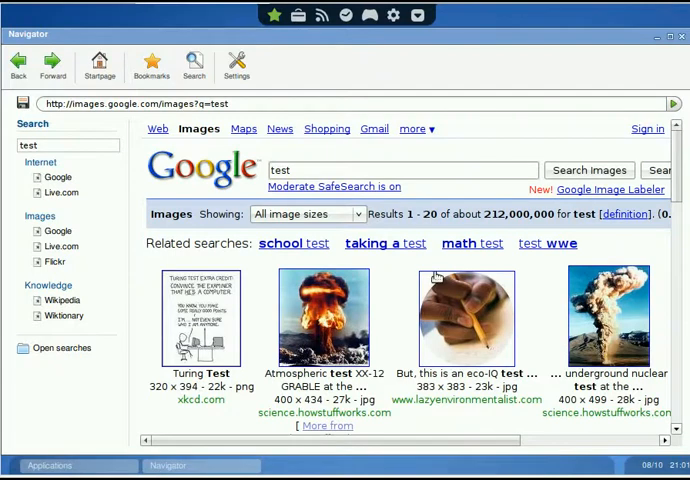
pyautogui.moveTo(435, 276)
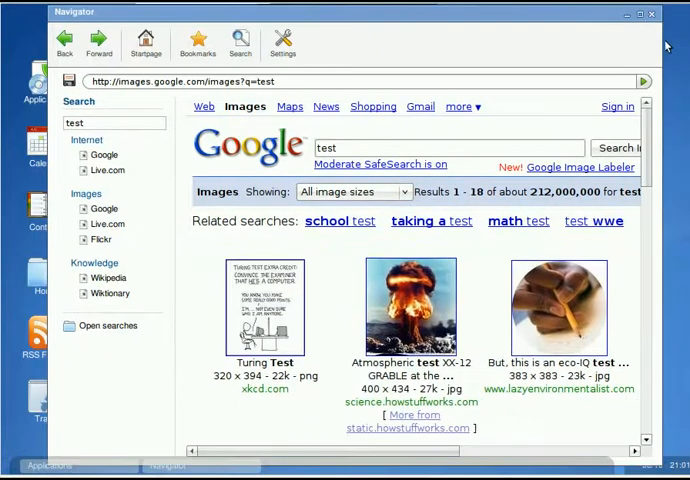
pyautogui.moveTo(633, 337)
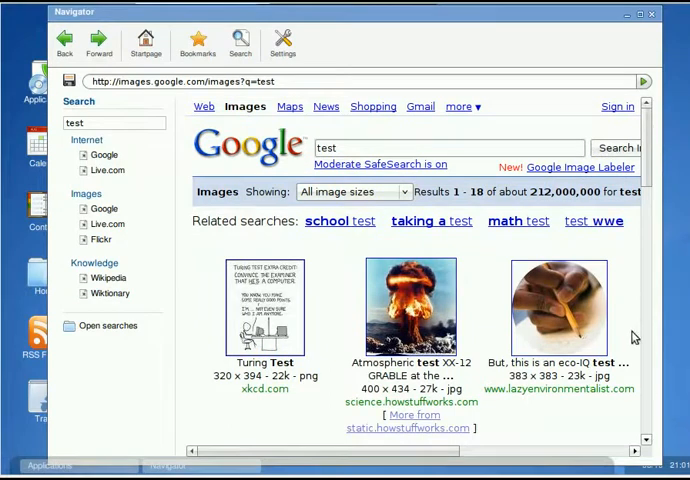